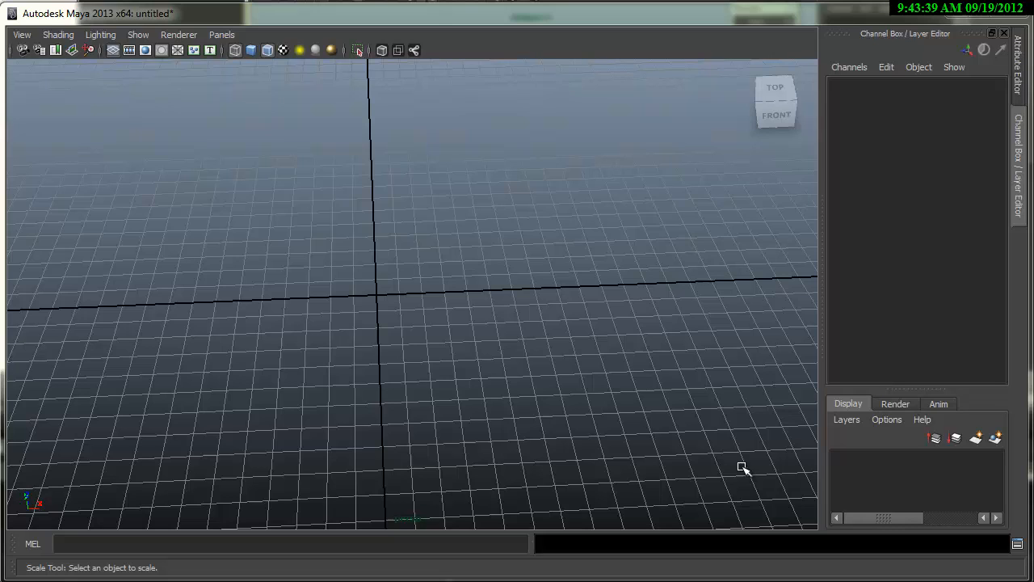
mouse_move(627, 414)
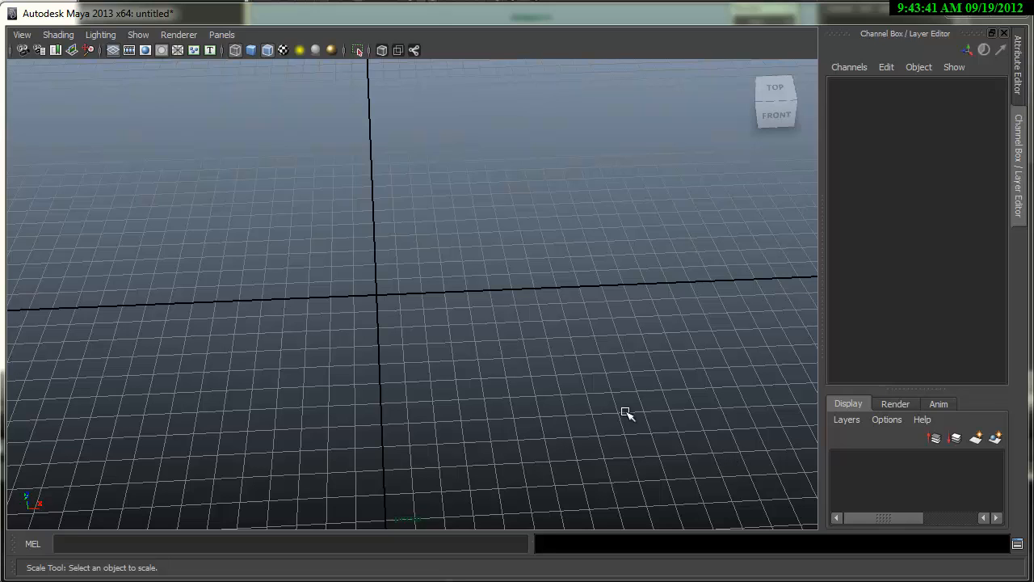
Create a poly sphere and reduce its axis and height subdivisions to 7
right_click(369, 303)
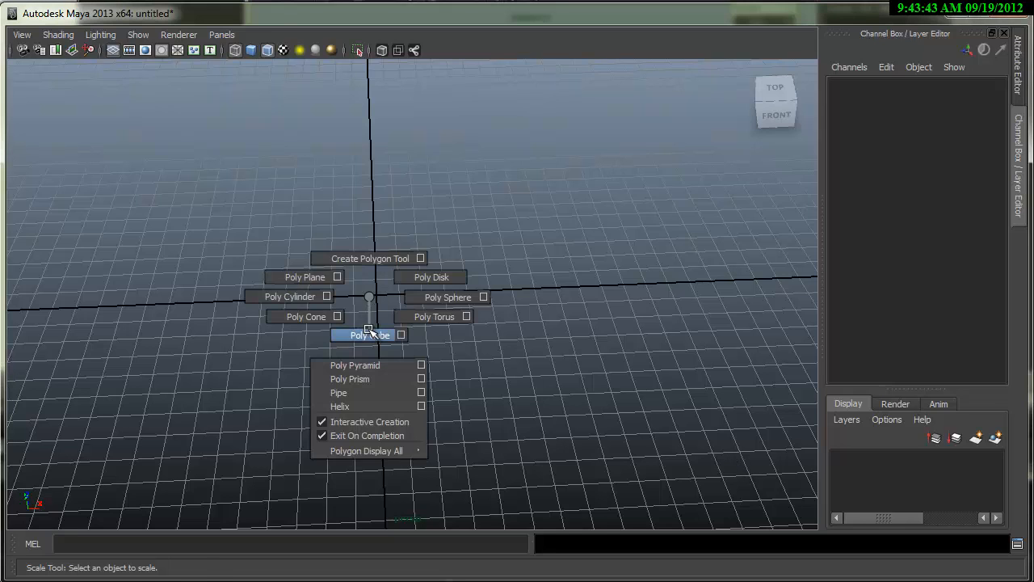
left_click(370, 335)
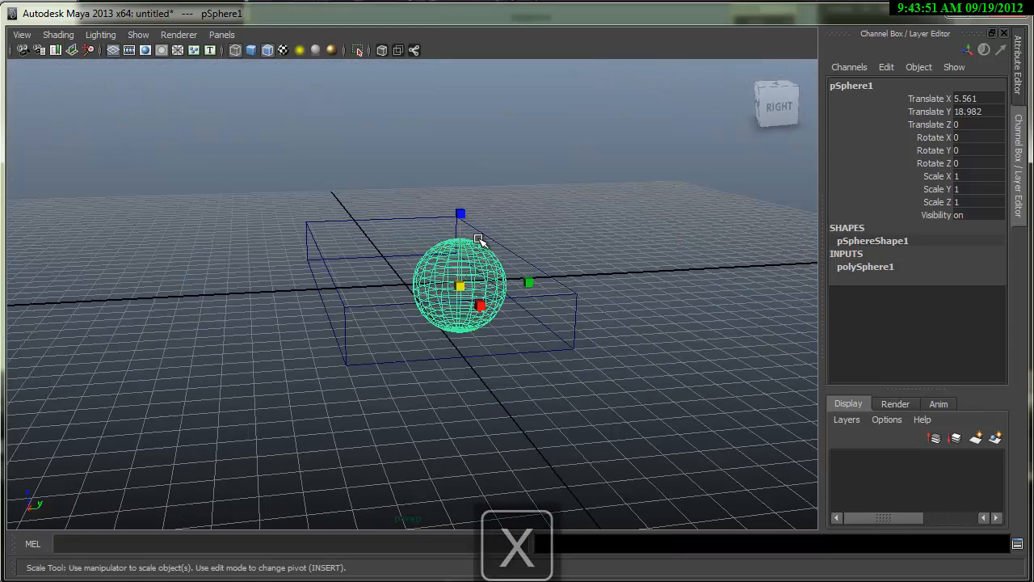
left_click(865, 266)
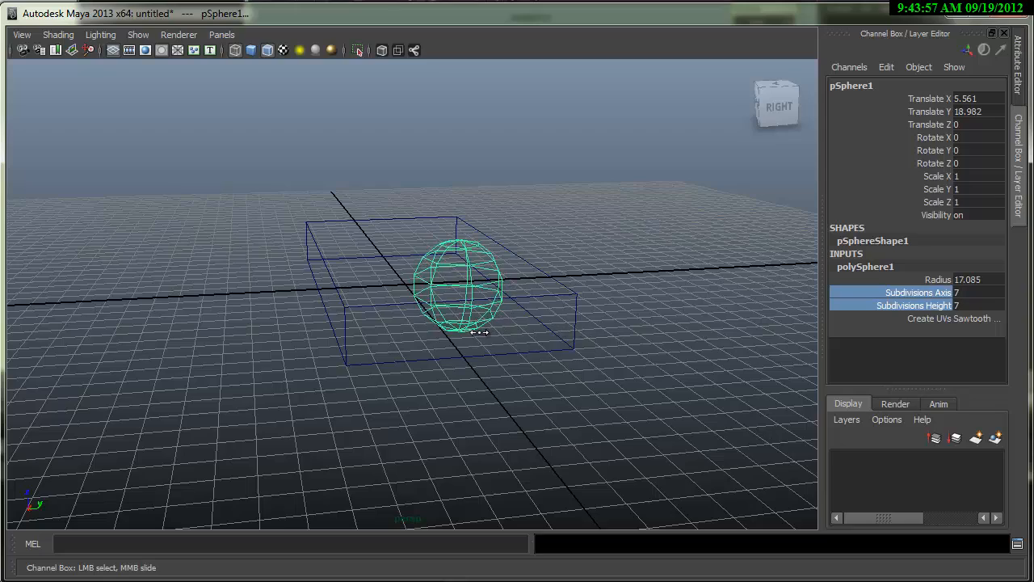
left_click_drag(477, 331, 465, 275)
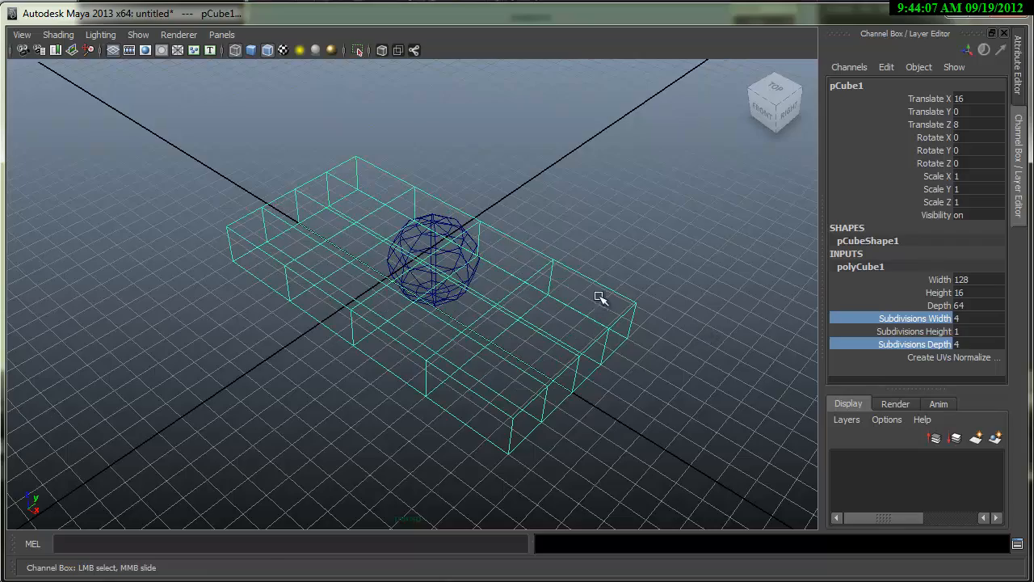
Set polyCube1's width and depth subdivisions to 4
left_click_drag(601, 298, 470, 349)
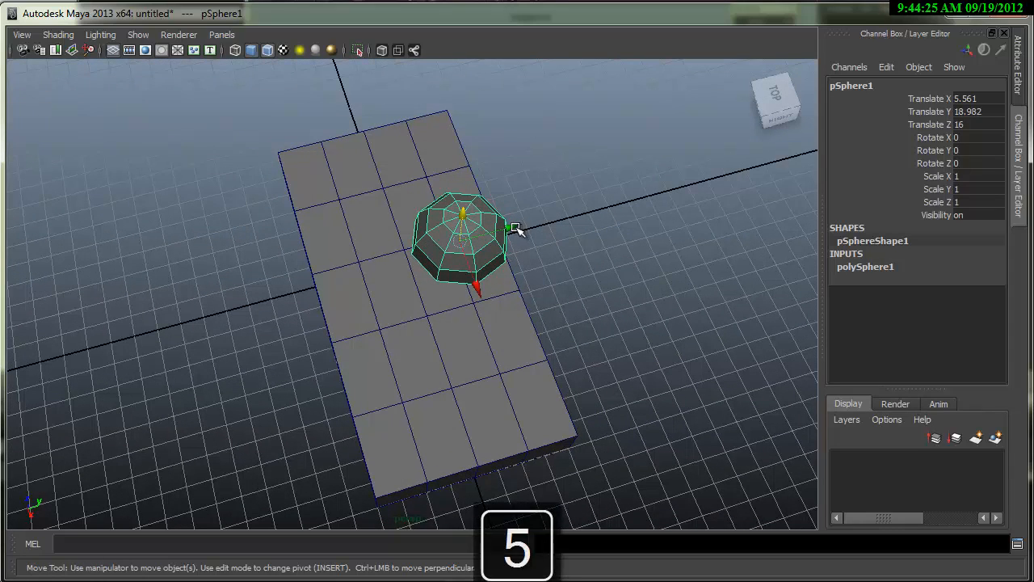
Lower the sphere to Translate Y 0 so it sinks into the box top
left_click_drag(513, 229, 480, 239)
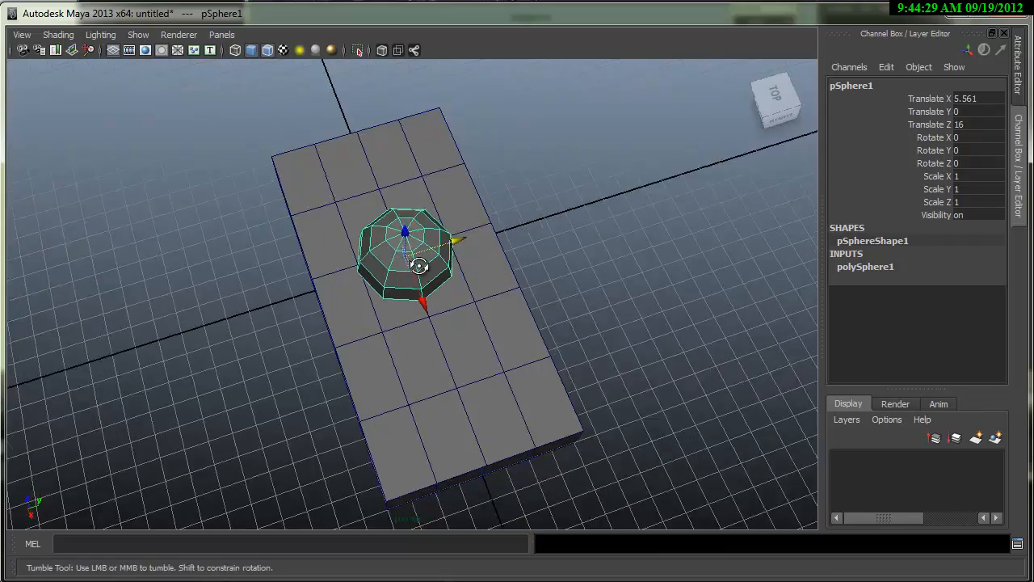
left_click_drag(419, 266, 494, 257)
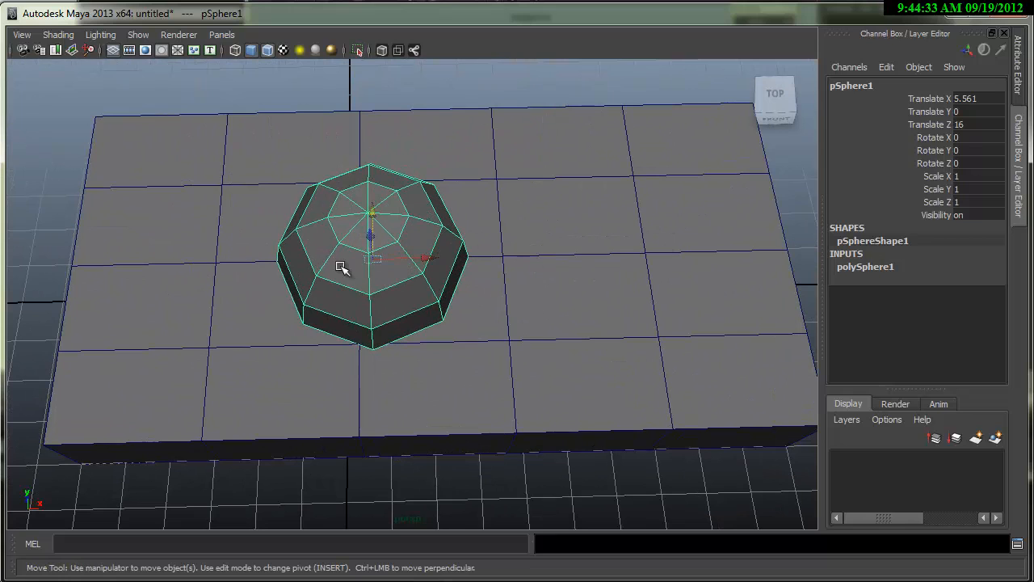
left_click_drag(370, 257, 142, 279)
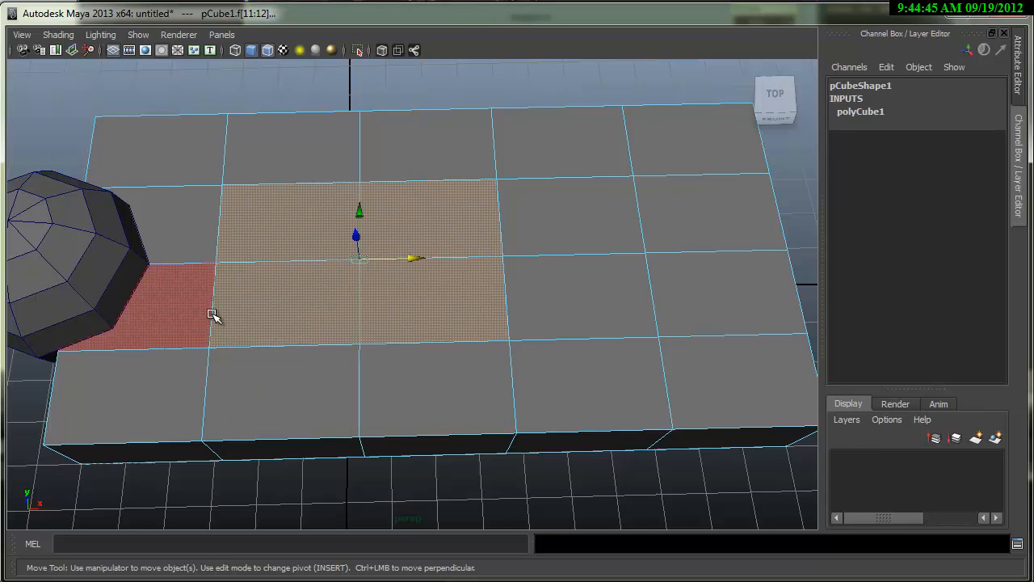
Slide the dome along X to the middle of the box's top
left_click(376, 319)
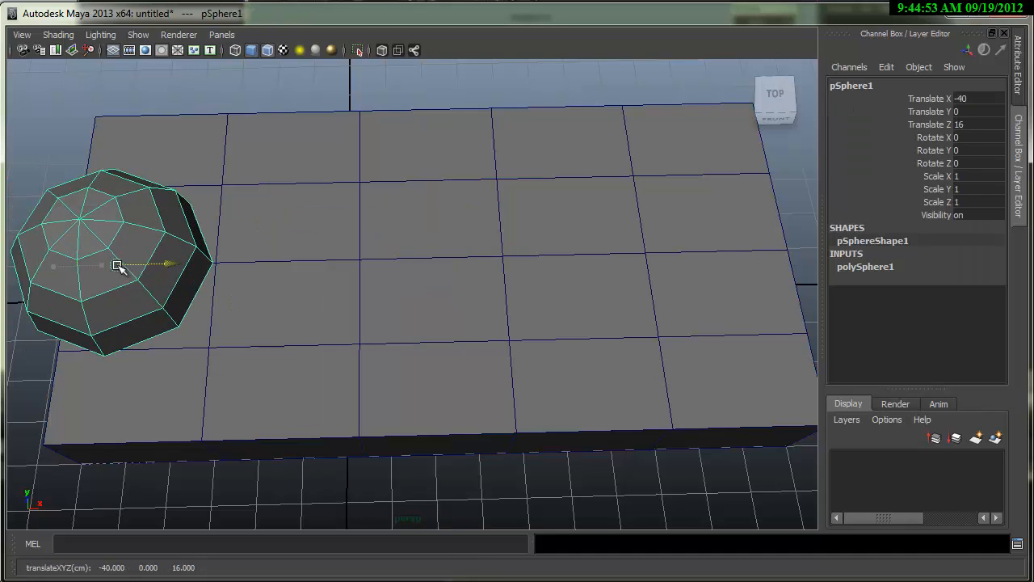
left_click_drag(117, 265, 364, 260)
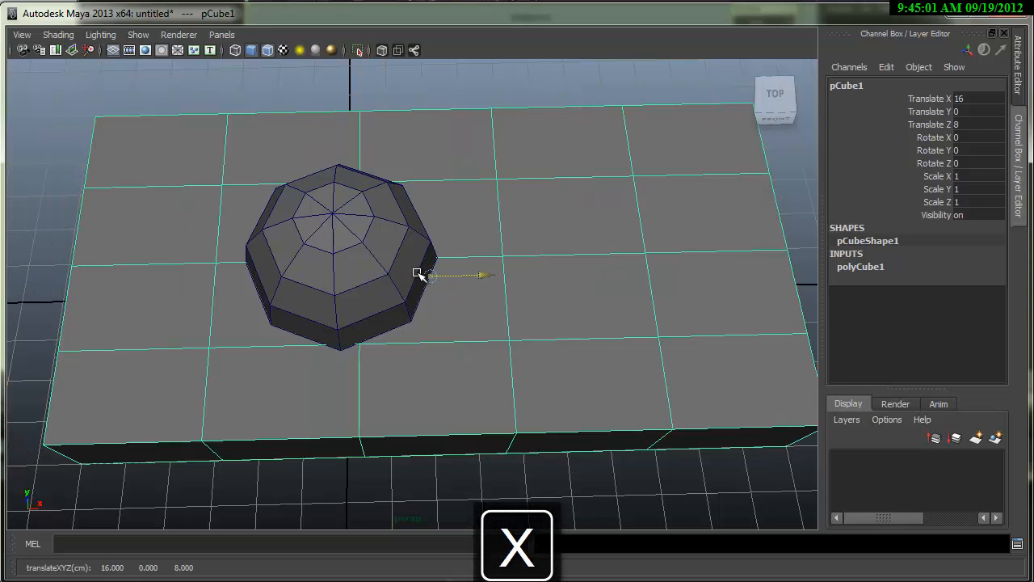
left_click_drag(404, 283, 452, 211)
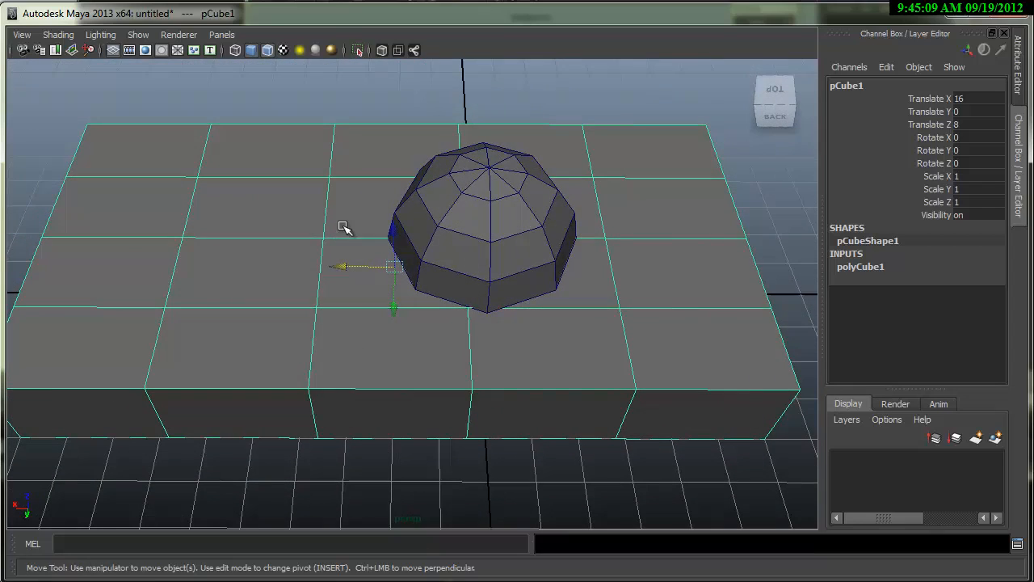
Move and scale the box's inner edge loops inward around the dome's base
left_click(323, 202)
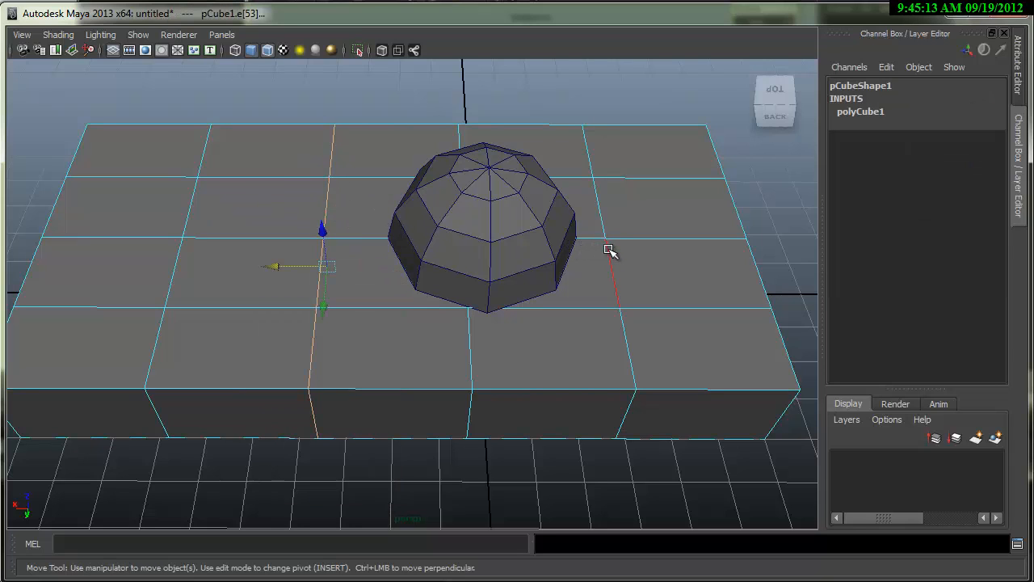
left_click_drag(610, 248, 508, 267)
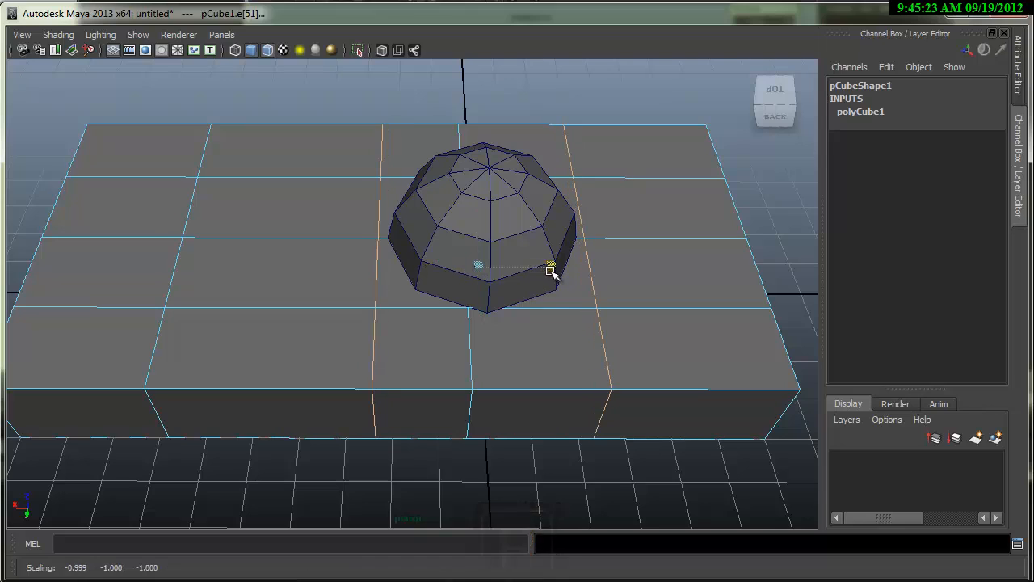
key("w")
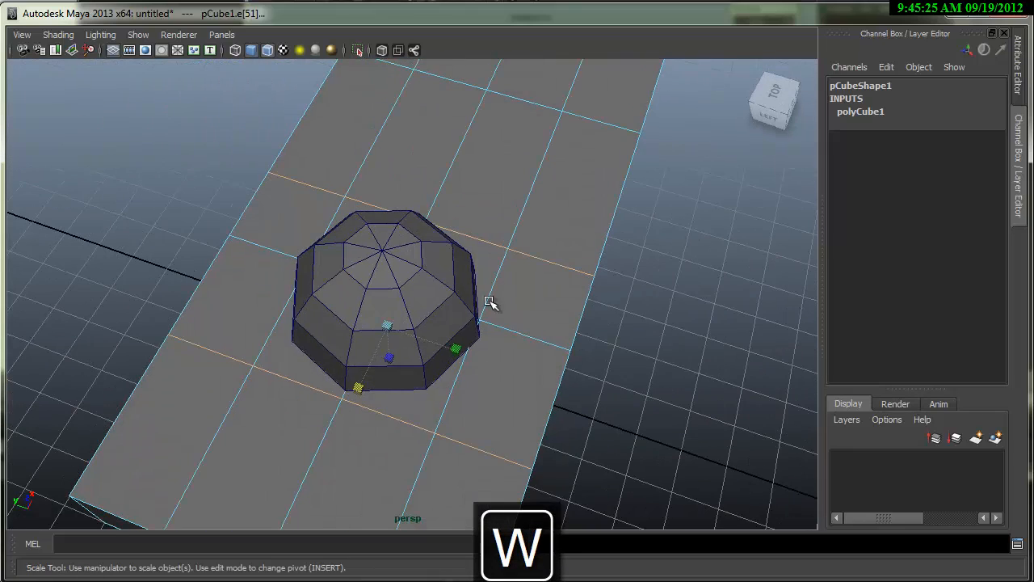
key("r")
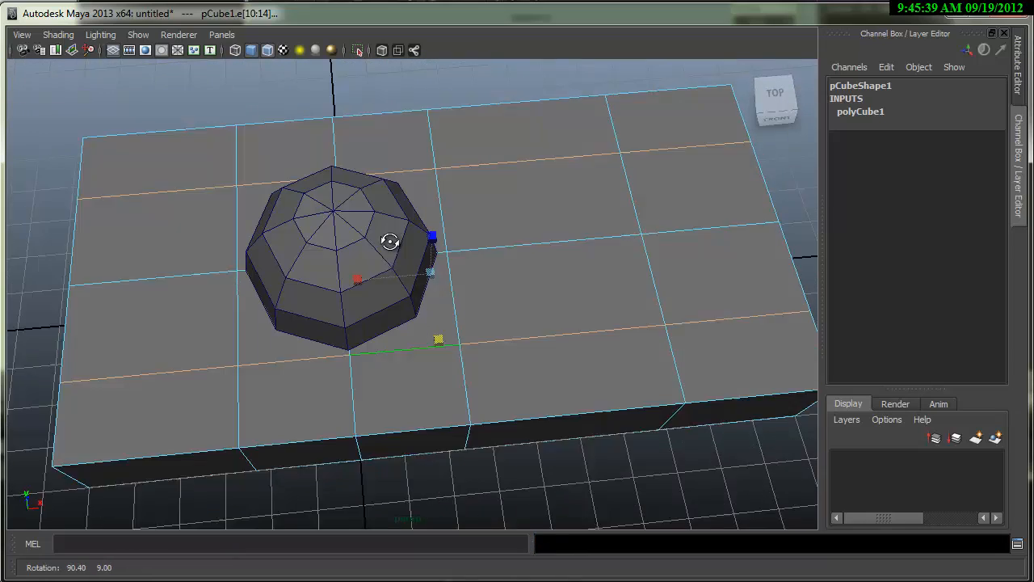
key("r")
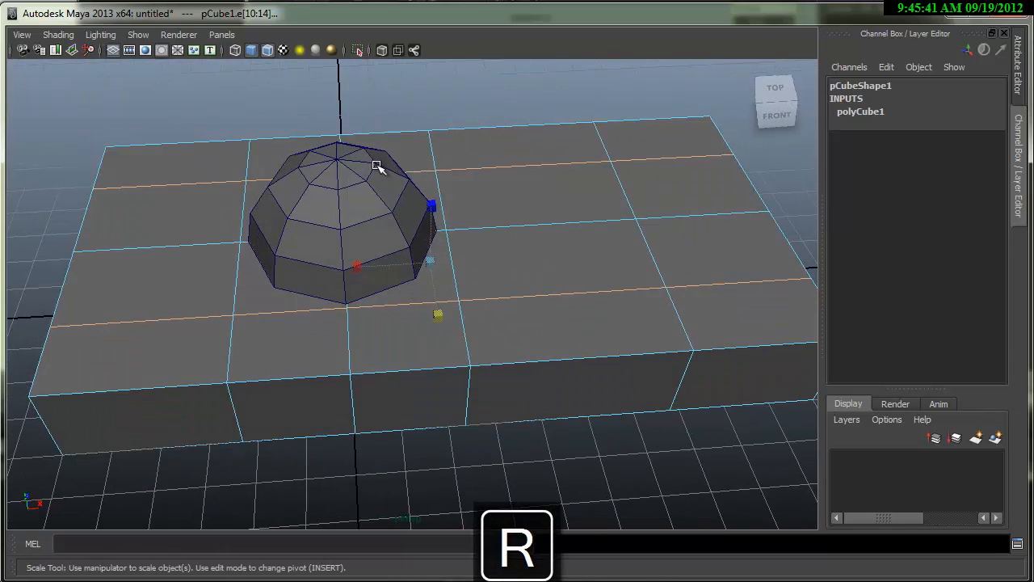
left_click(364, 218)
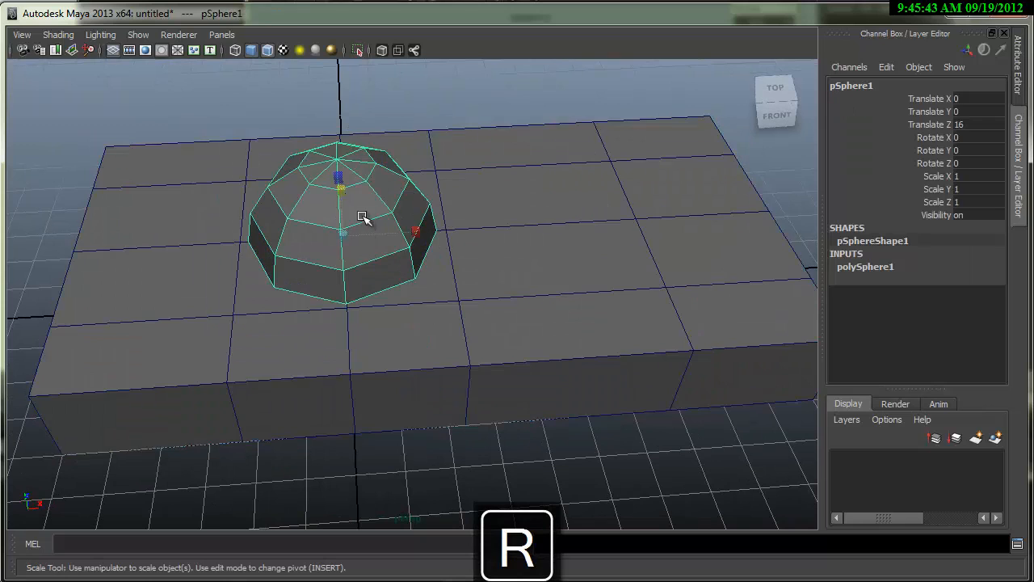
key("w")
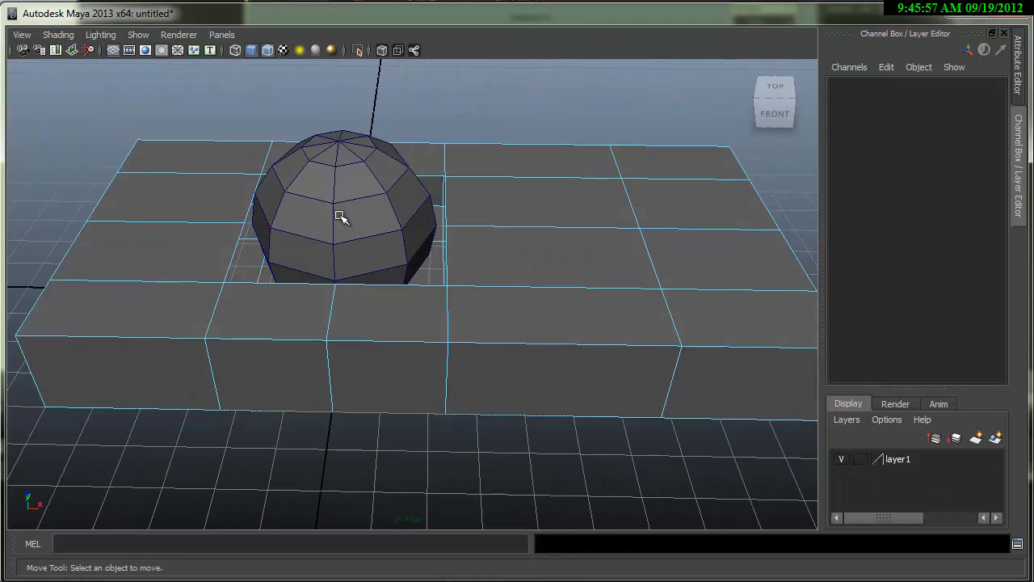
Orbit beneath the box in wireframe view to inspect under the dome
left_click_drag(339, 218, 416, 202)
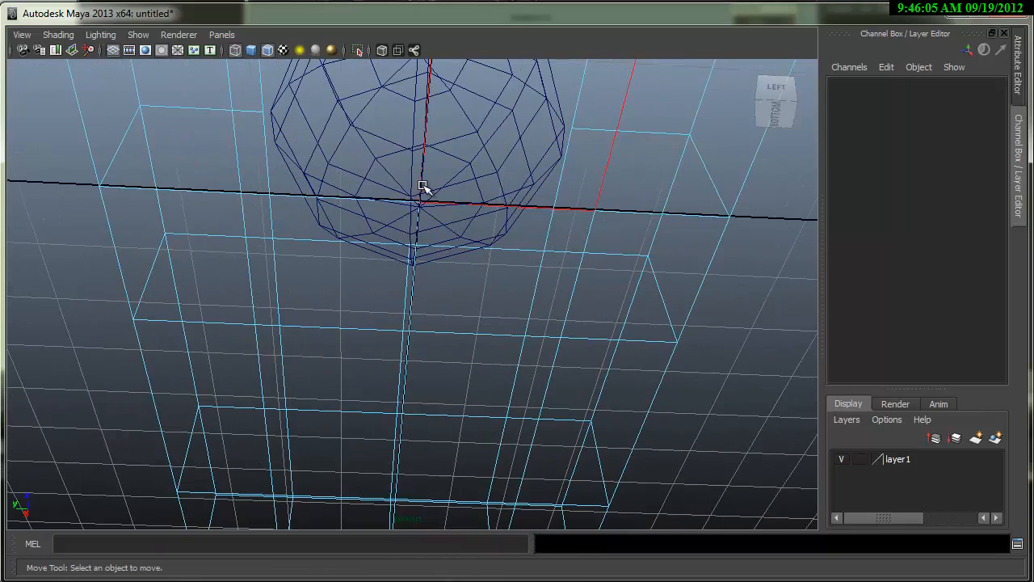
left_click_drag(425, 190, 517, 170)
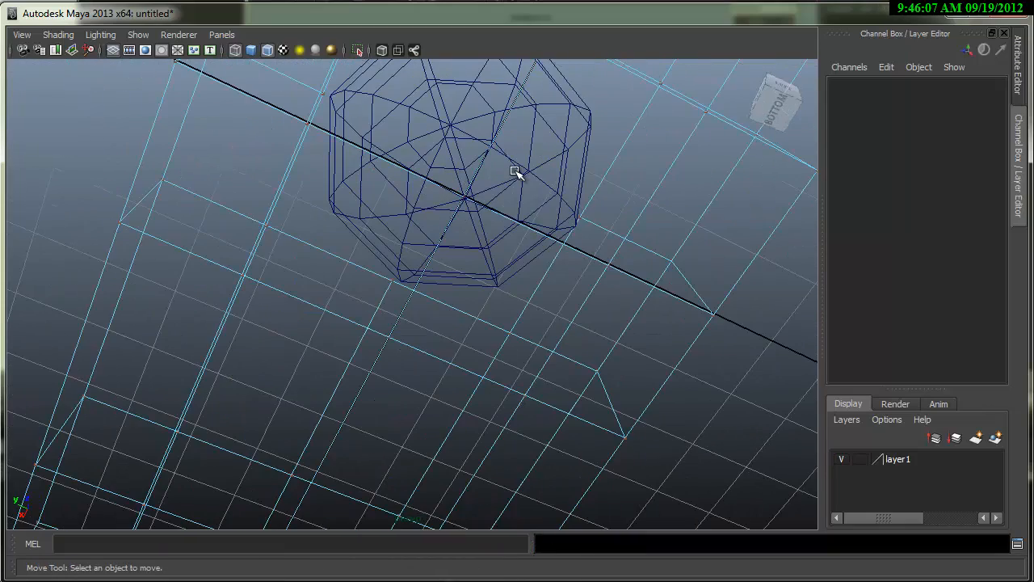
key("4")
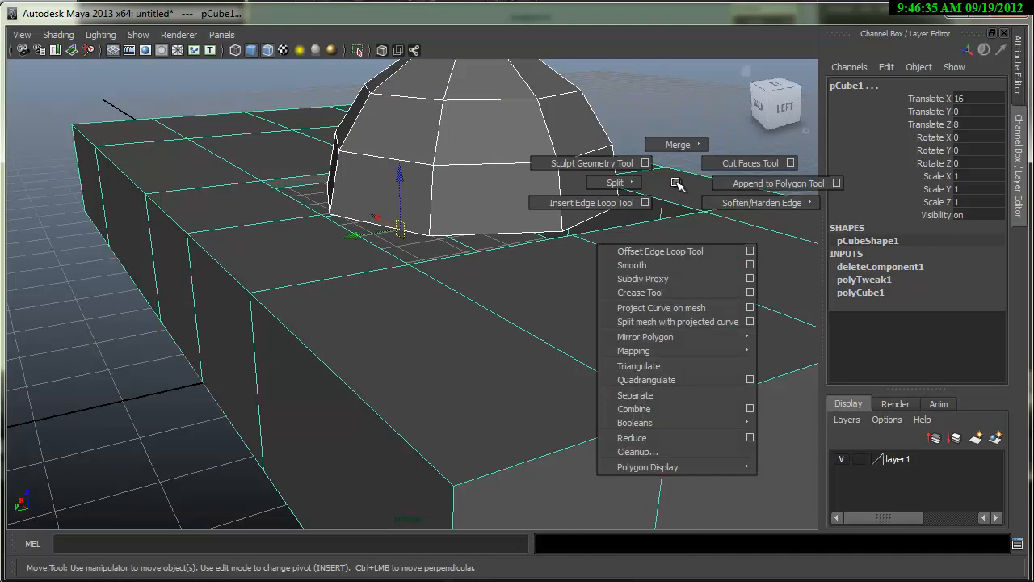
mouse_move(663, 265)
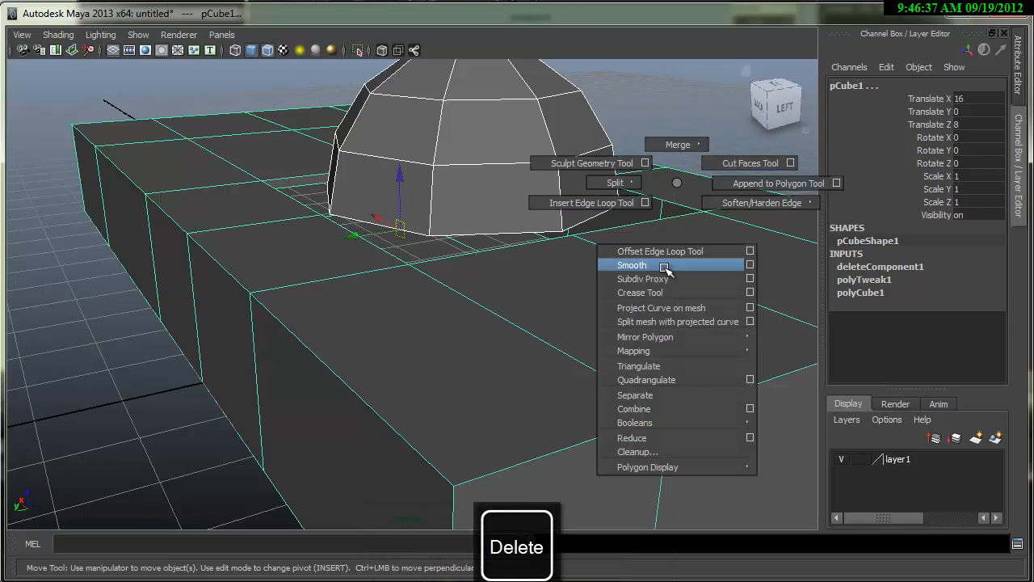
mouse_move(635, 409)
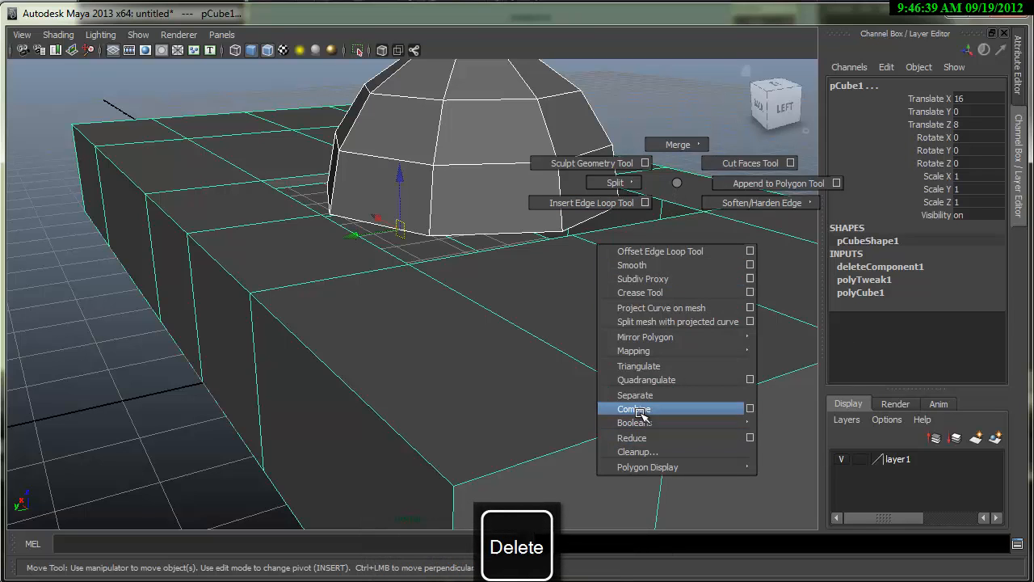
Merge the selected half-sphere and subdivided box into one polygon object
left_click(634, 408)
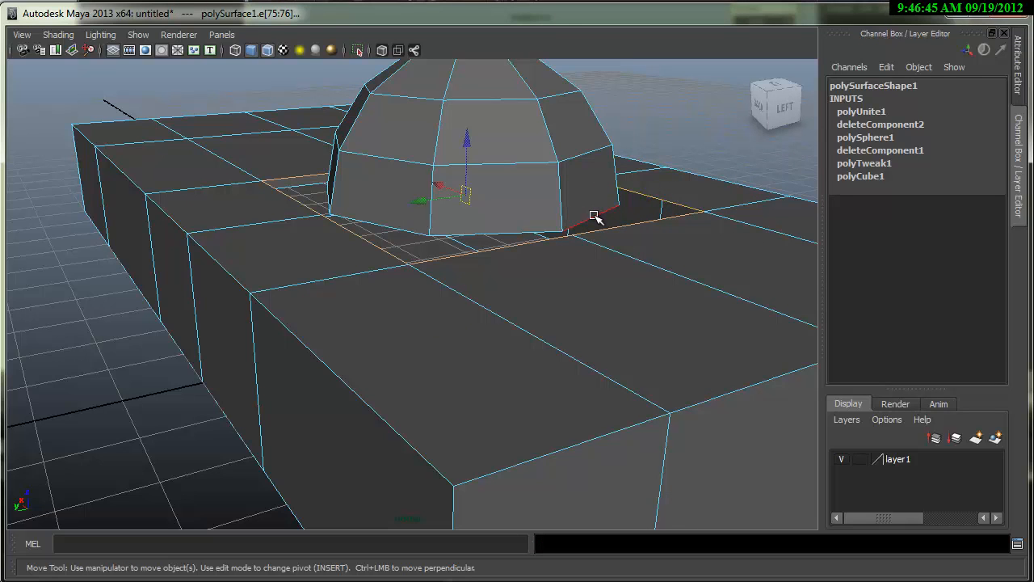
Bridge the dome's base edges to the box hole with 0 divisions, then preview smoothed
right_click(594, 216)
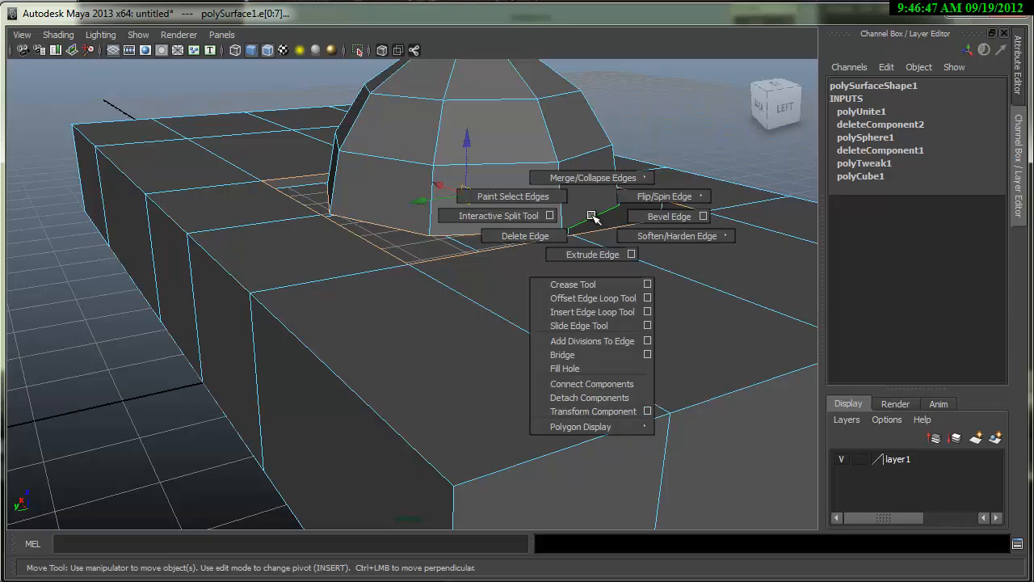
mouse_move(592, 368)
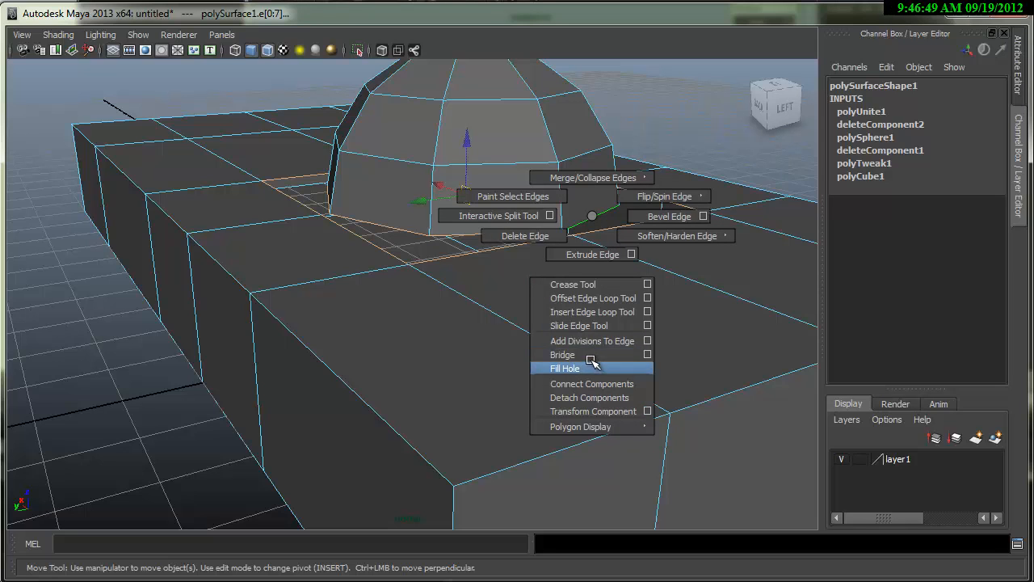
left_click(562, 354)
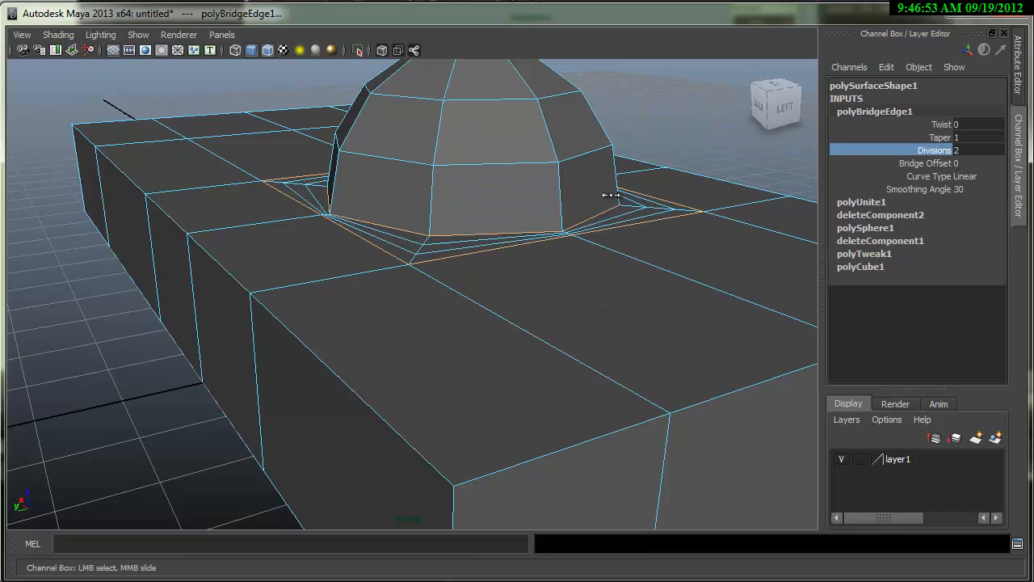
left_click_drag(611, 195, 510, 226)
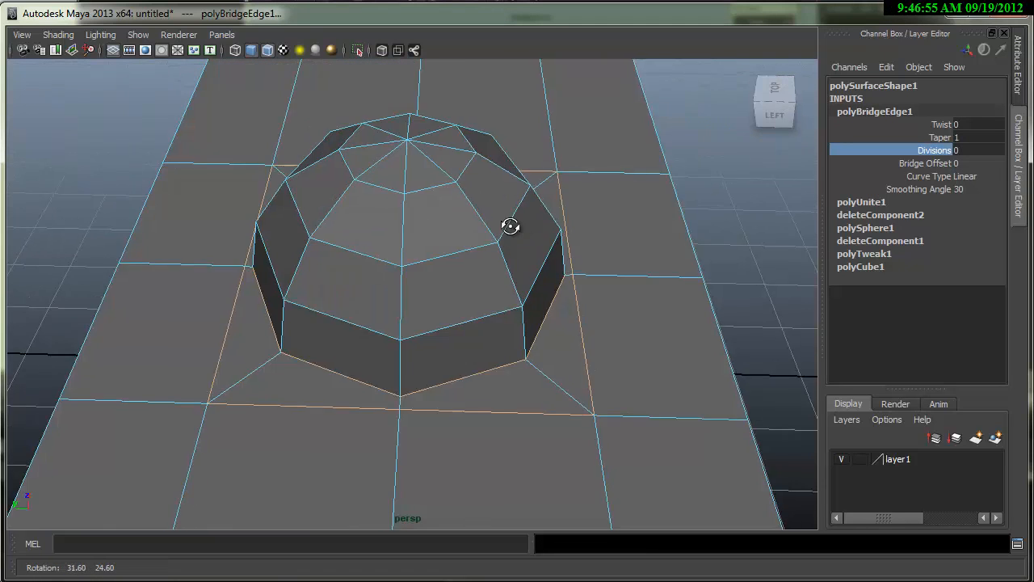
left_click_drag(511, 226, 576, 235)
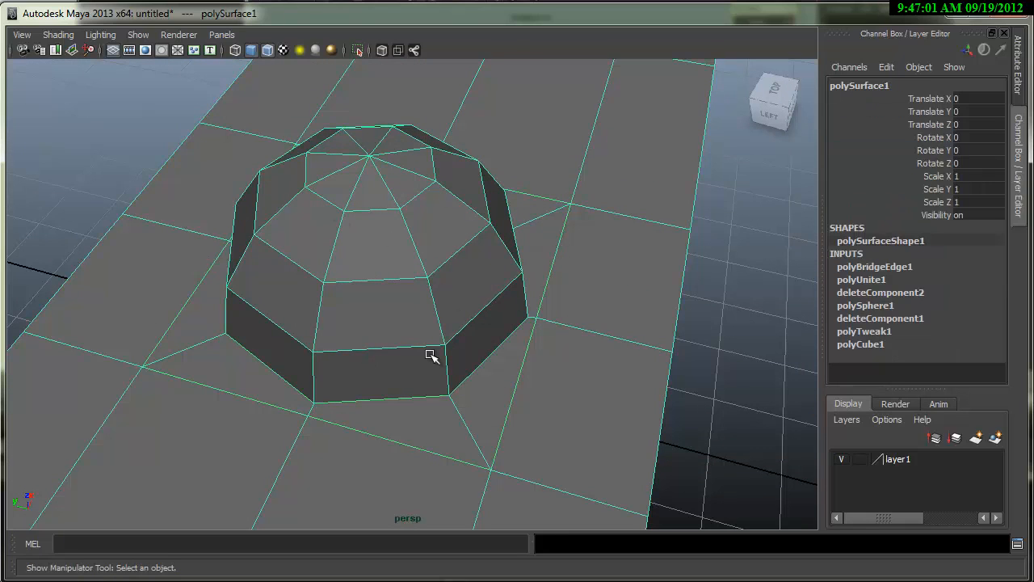
key("3")
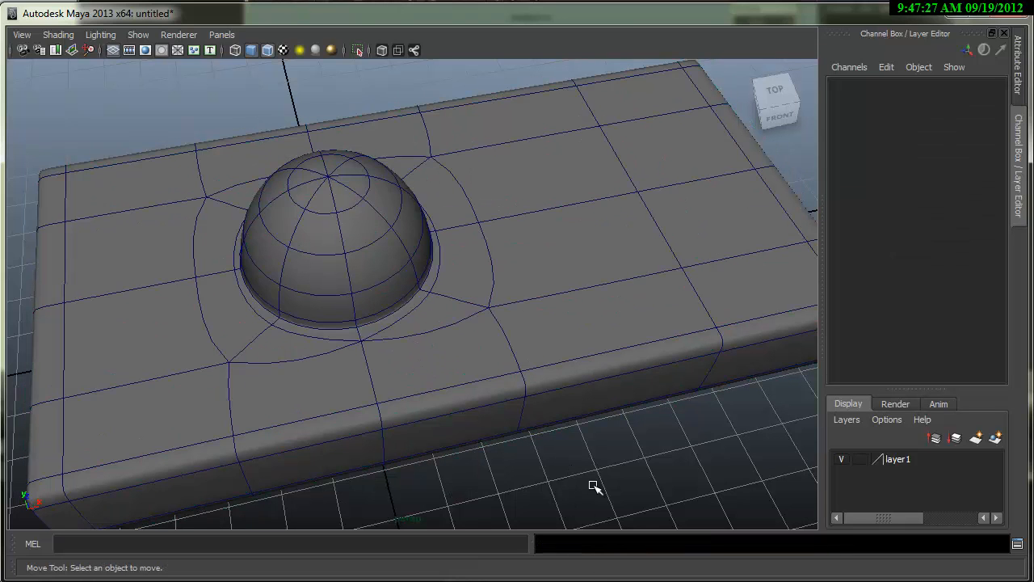
Turn off Wireframe on Shaded and orbit to view the smooth mesh from the side
left_click(57, 34)
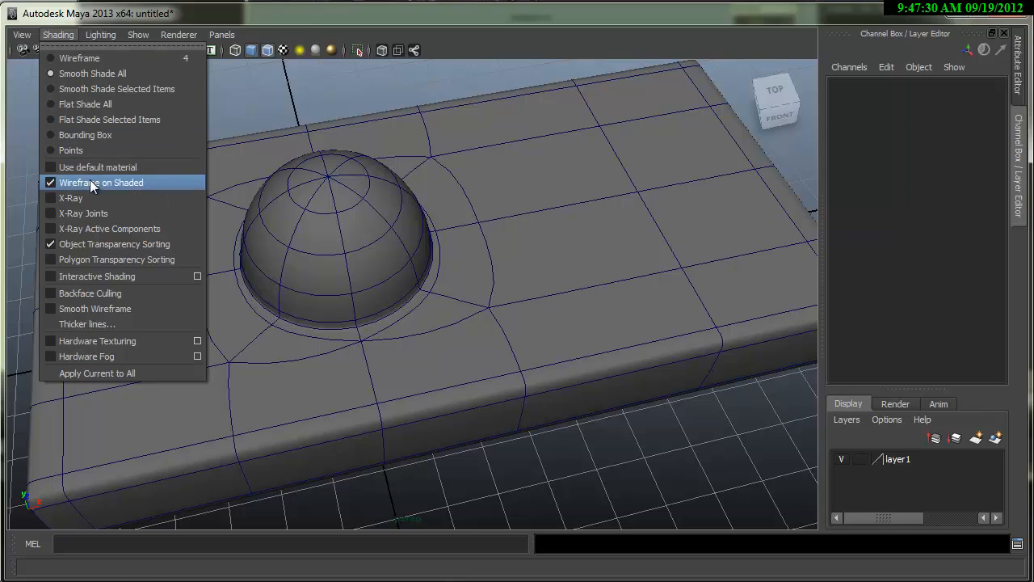
left_click(101, 182)
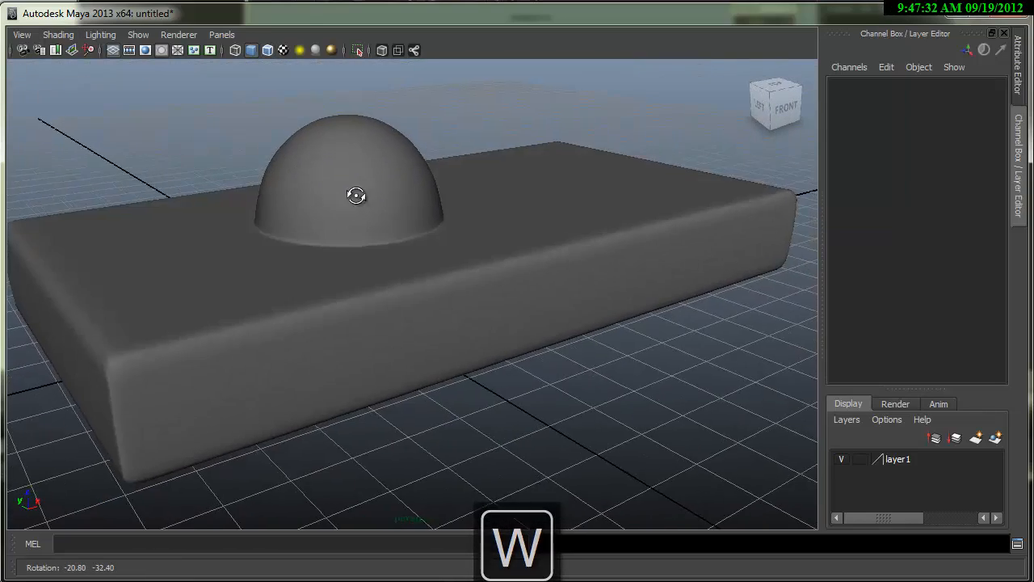
left_click_drag(357, 195, 550, 164)
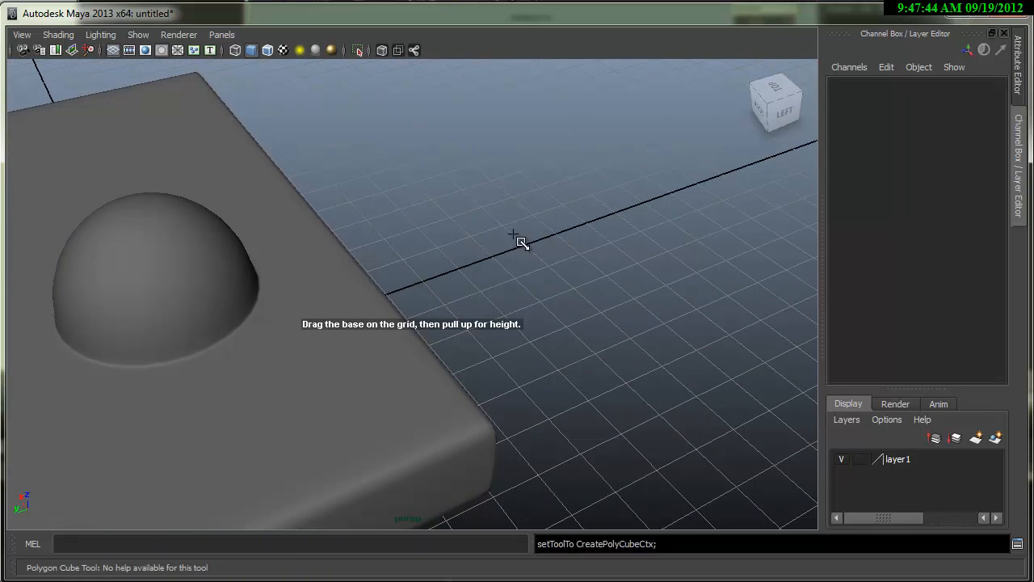
Create a subdivided block and its copy, combine them, and open Bridge Faces options
left_click_drag(521, 242, 610, 186)
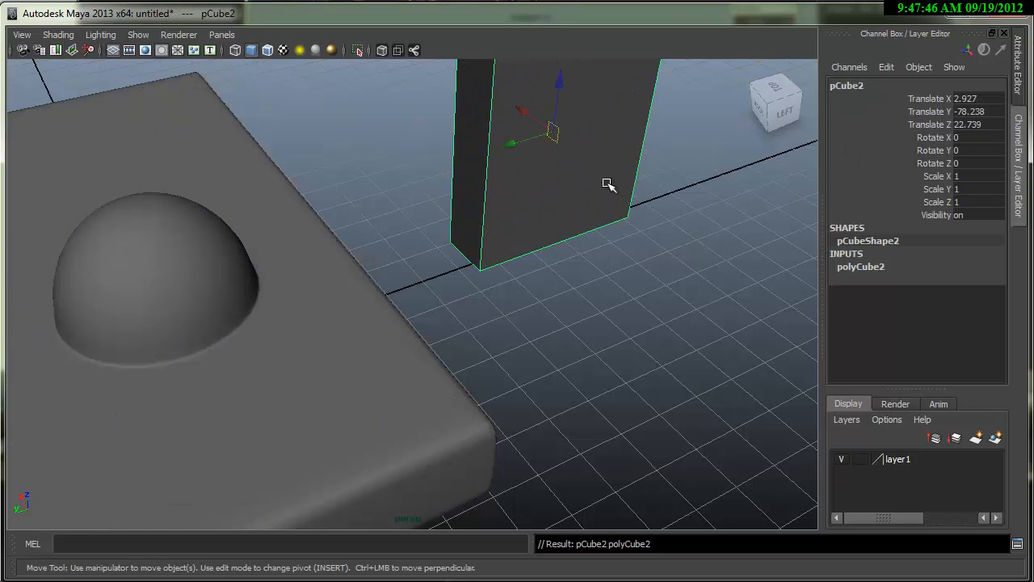
left_click(860, 267)
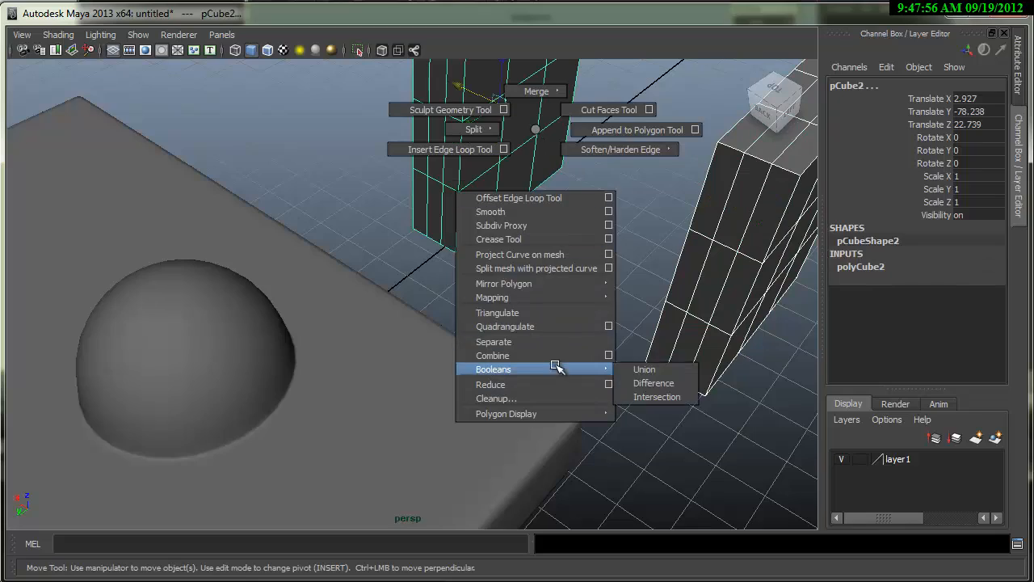
left_click(644, 369)
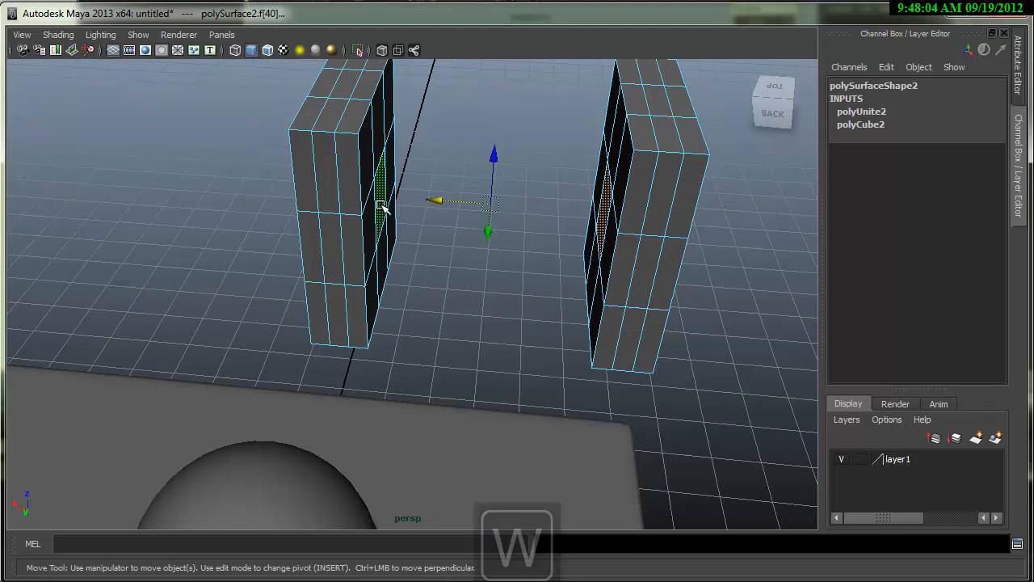
right_click(384, 206)
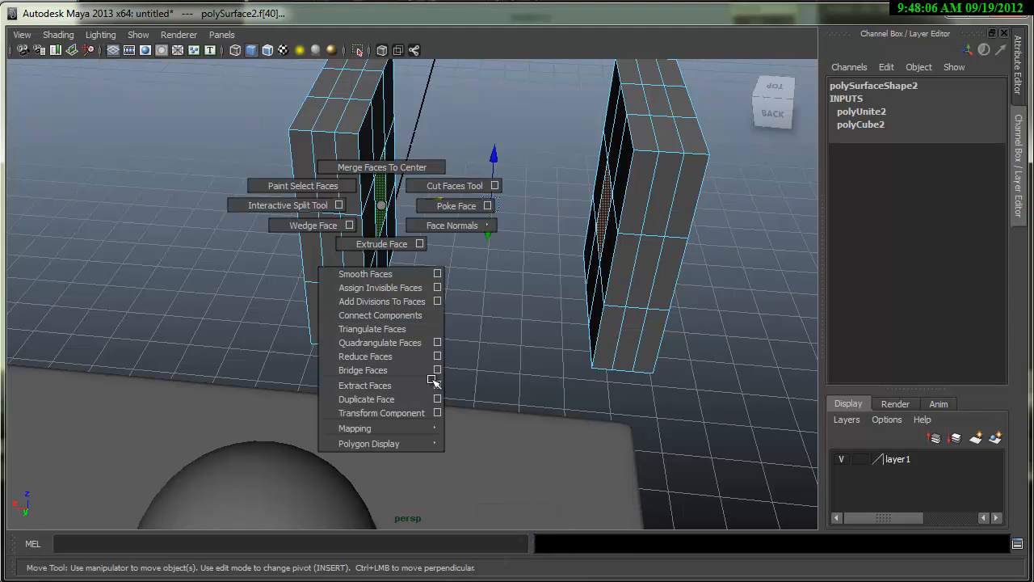
left_click(438, 371)
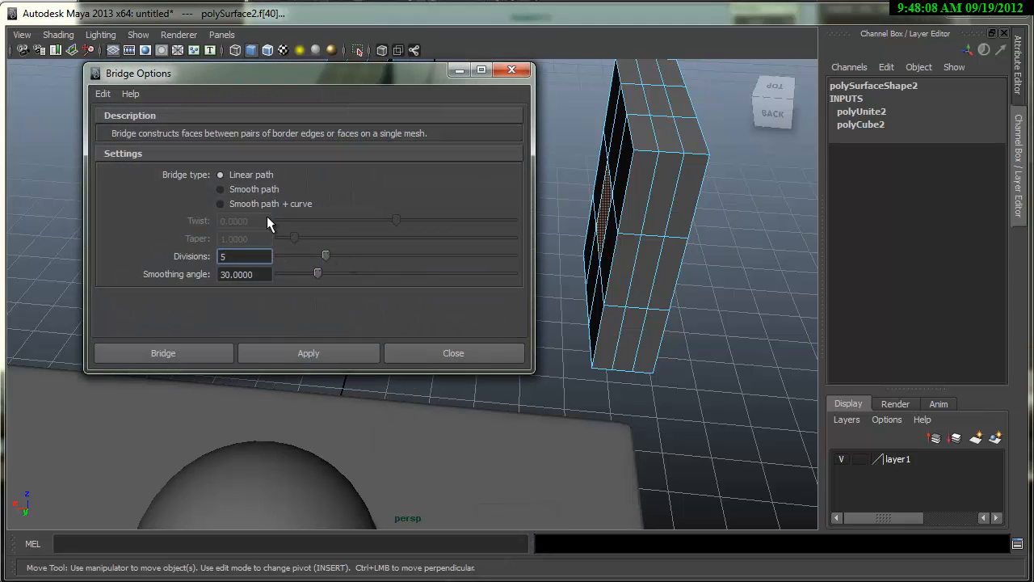
Bridge the two blocks with a Smooth path bridge, twist 113.446 and taper 0.6
left_click(220, 203)
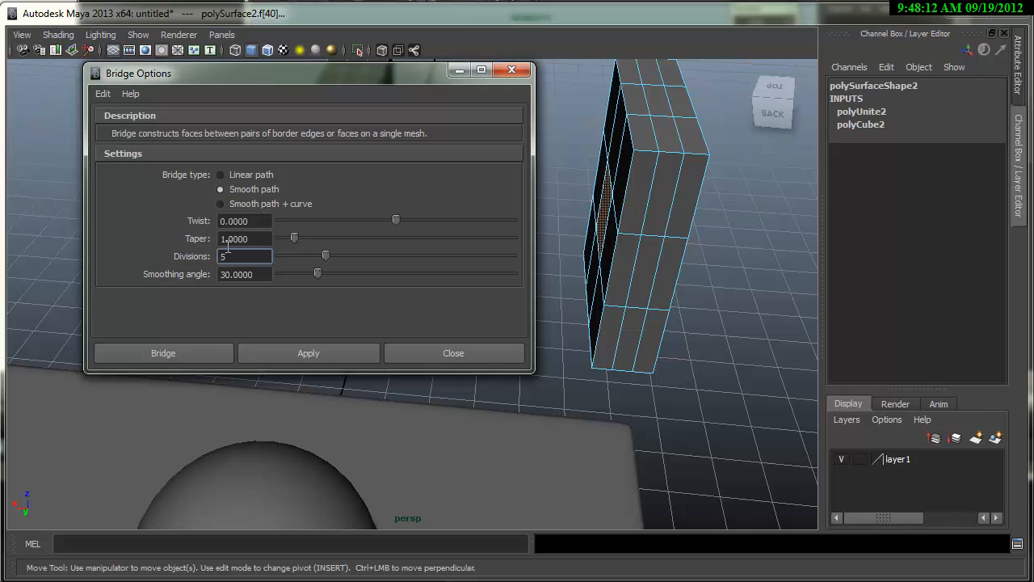
left_click(163, 353)
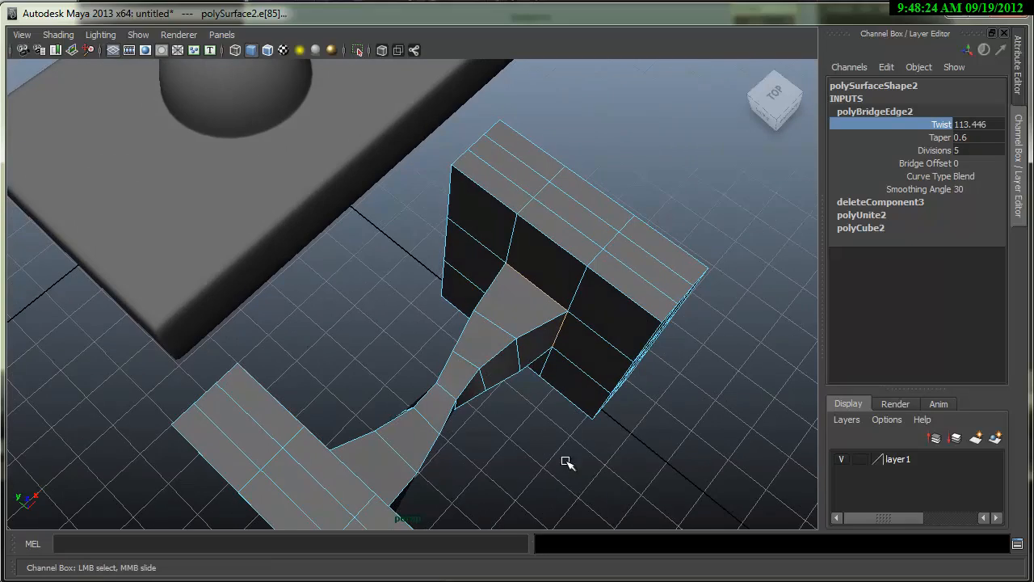
left_click_drag(566, 461, 491, 294)
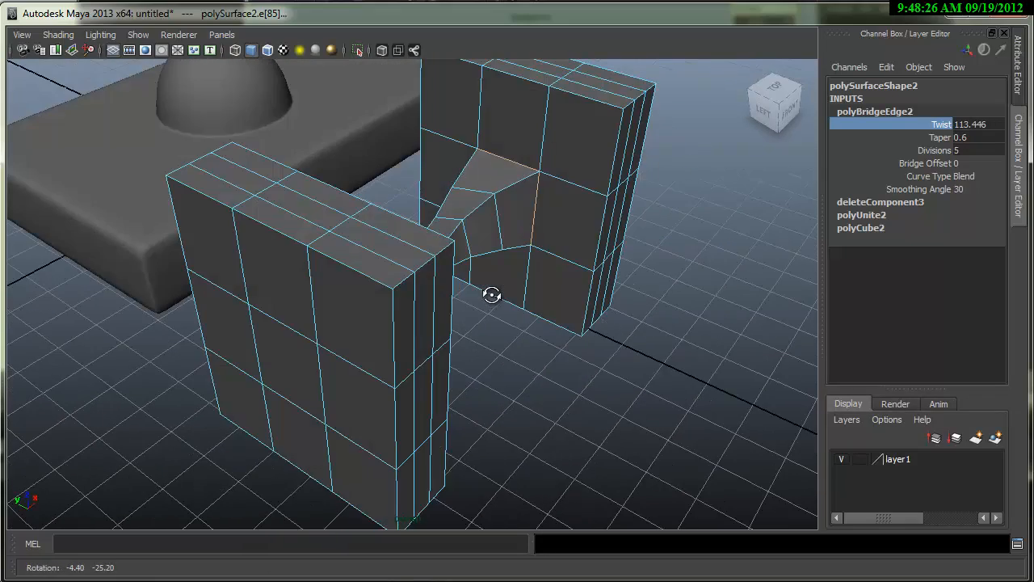